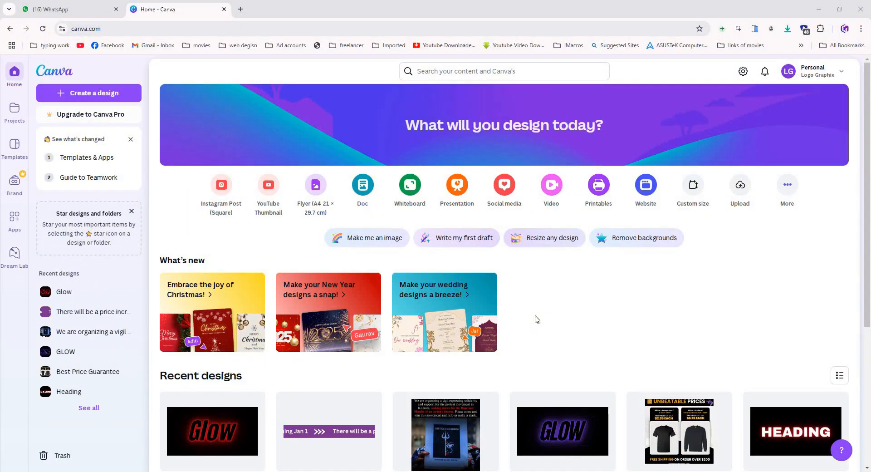
mouse_move(116, 97)
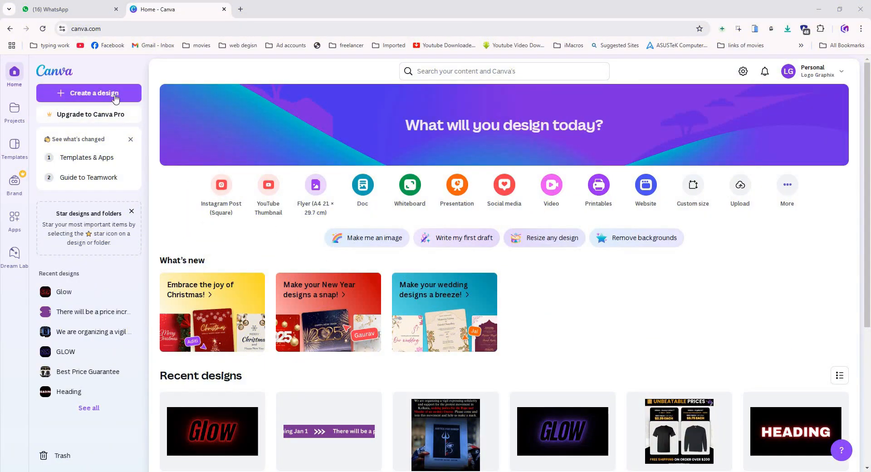
Step: Create a new blank 1280 × 720 px YouTube Thumbnail design
left_click(96, 94)
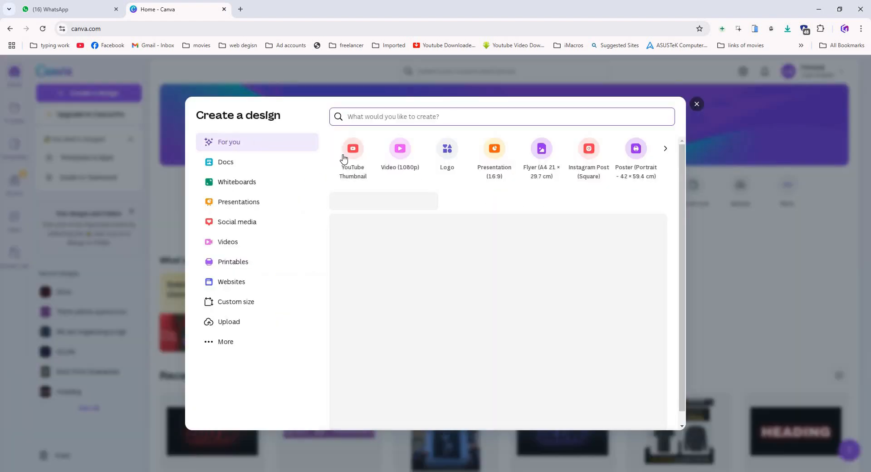
mouse_move(354, 159)
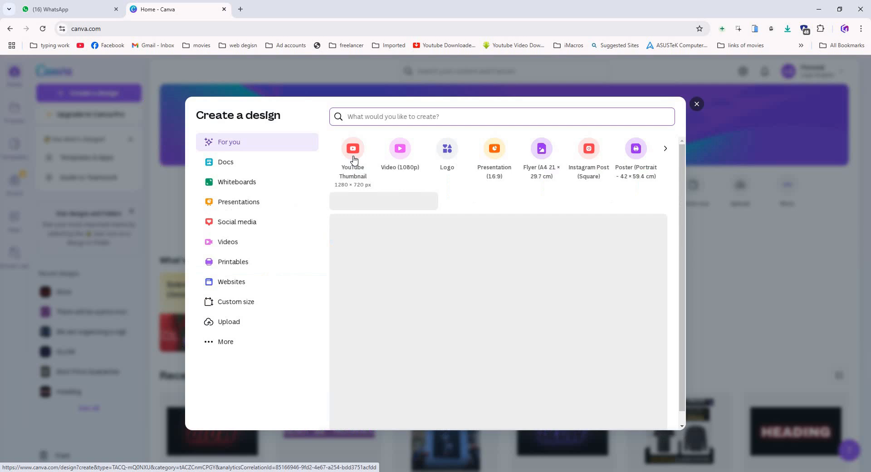
left_click(352, 148)
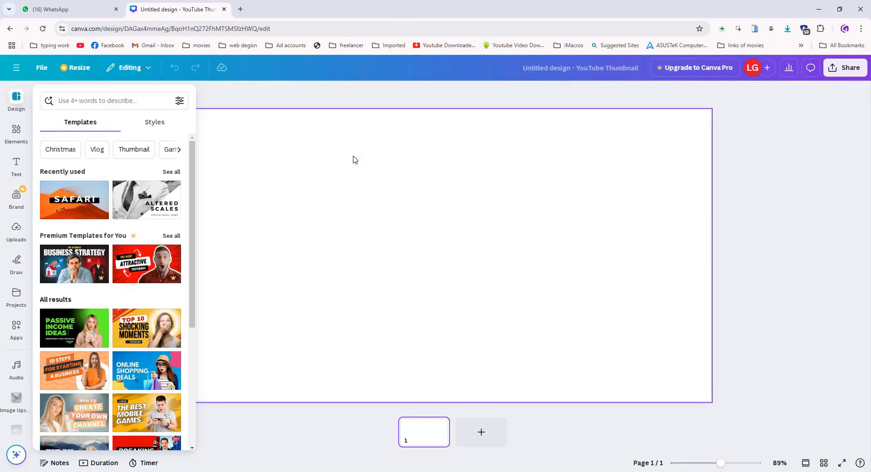
mouse_move(15, 136)
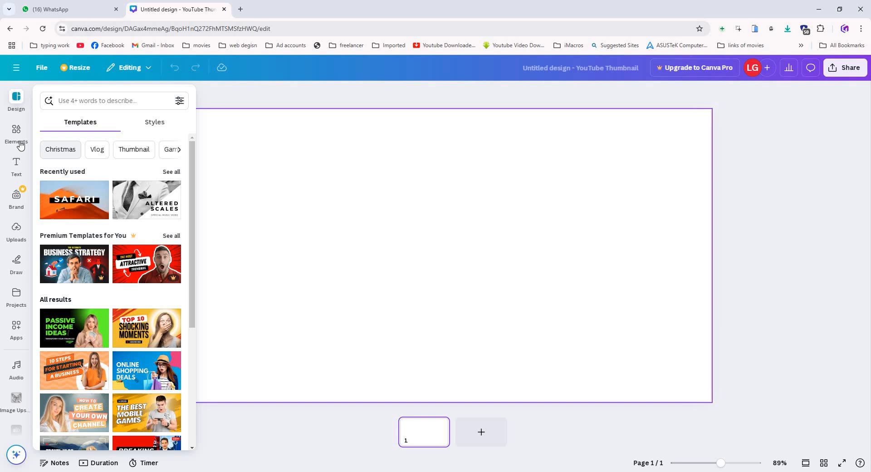
Step: Add a square shape from Elements and stretch it to cover the whole canvas
left_click(17, 132)
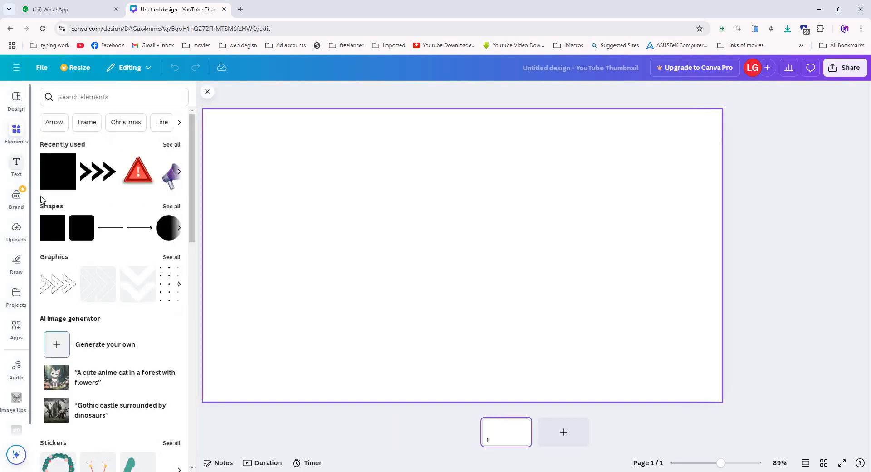
left_click(51, 228)
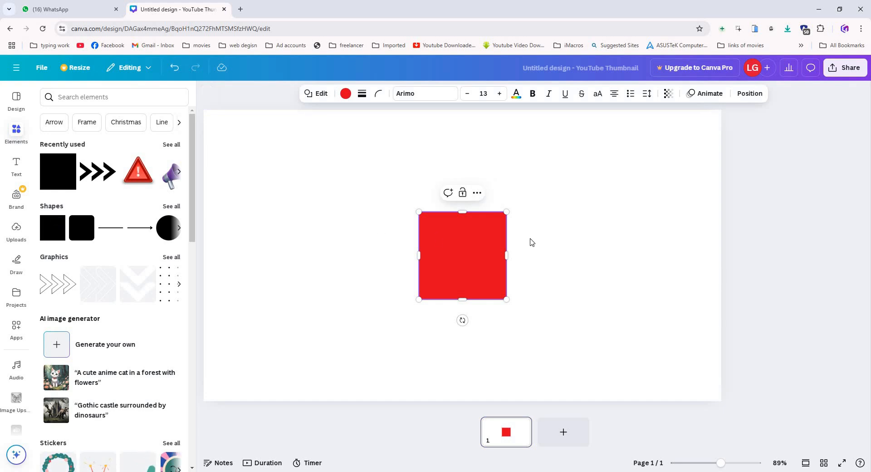
left_click_drag(462, 256, 247, 251)
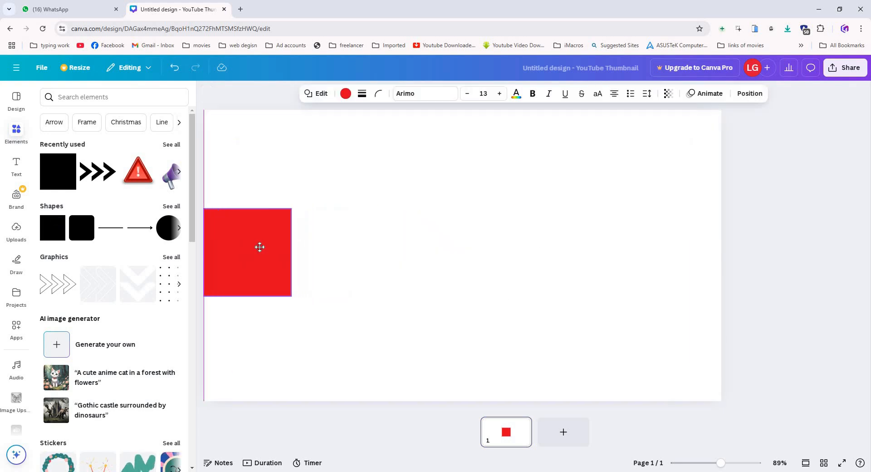
left_click_drag(291, 252, 662, 252)
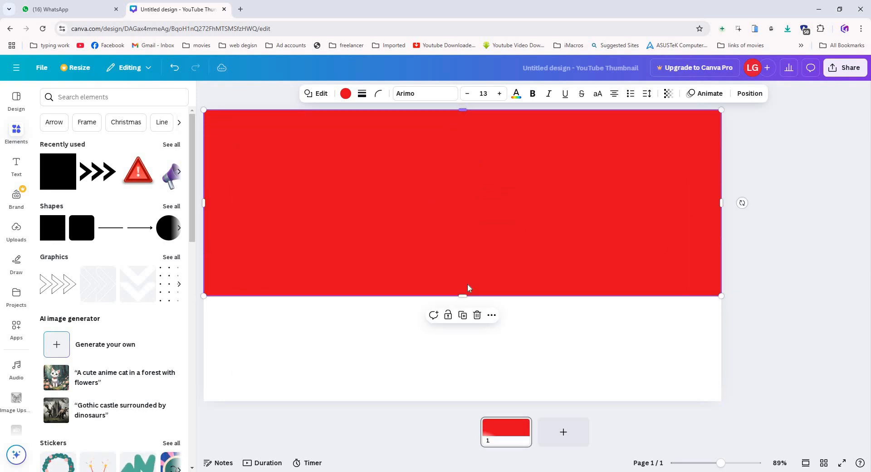
left_click_drag(462, 295, 455, 399)
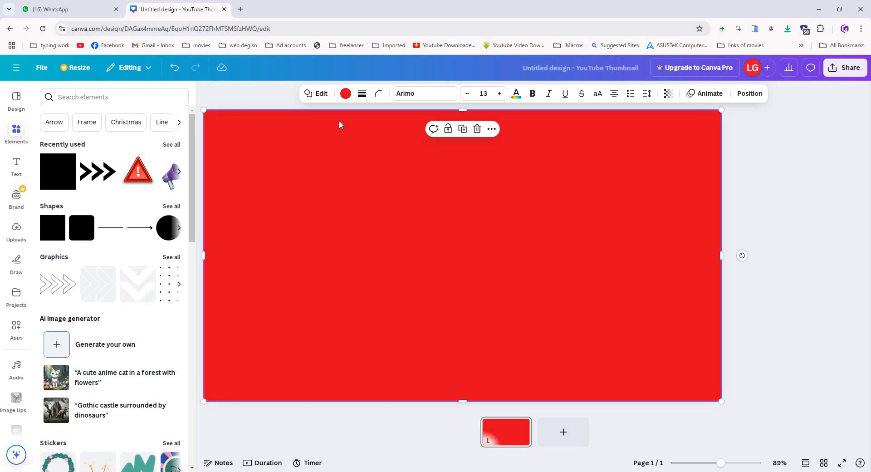
Step: Recolour the full-canvas rectangle from red to black
left_click(344, 93)
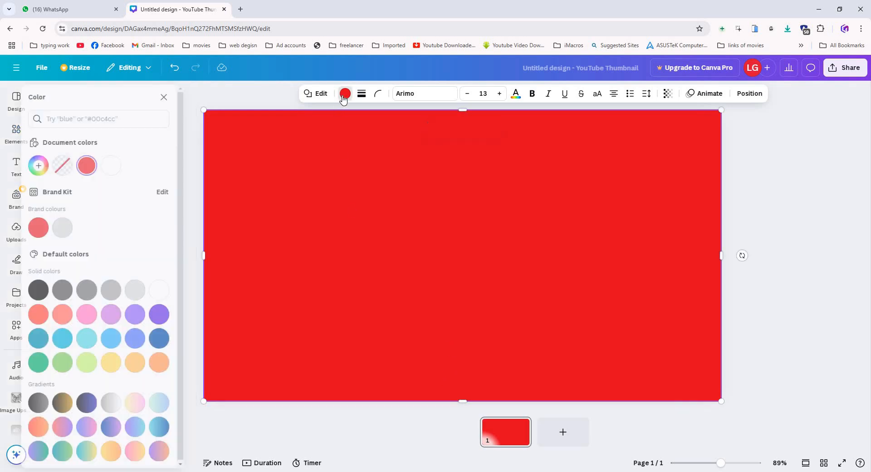
left_click(50, 289)
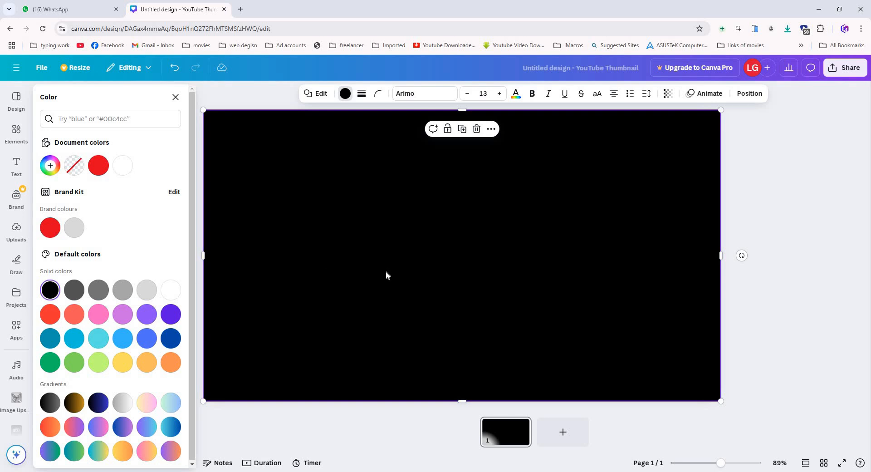
mouse_move(25, 171)
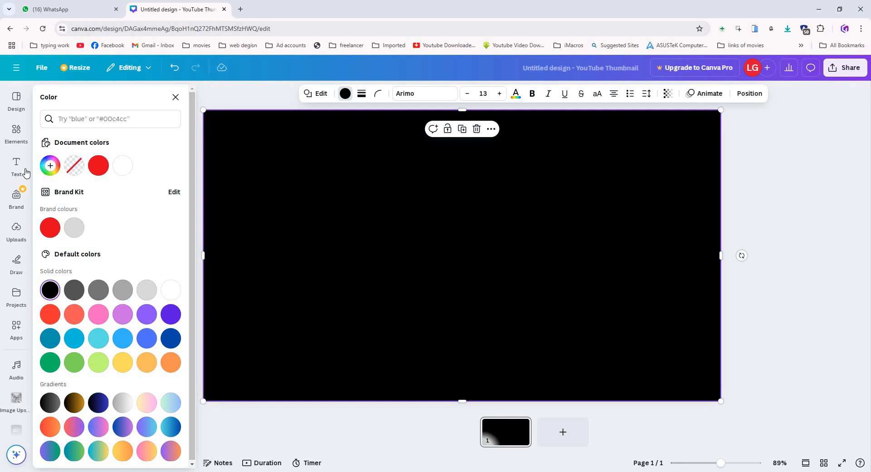
left_click(16, 164)
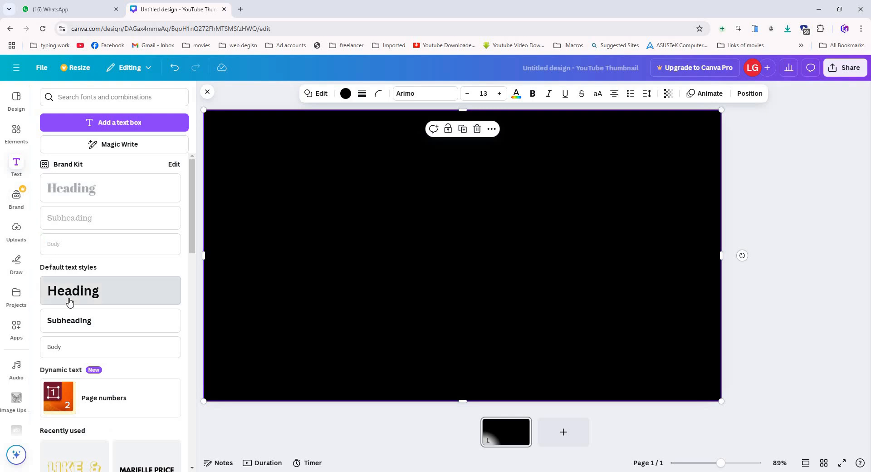
Step: Add a heading text box reading GLOW at the canvas centre
left_click(72, 290)
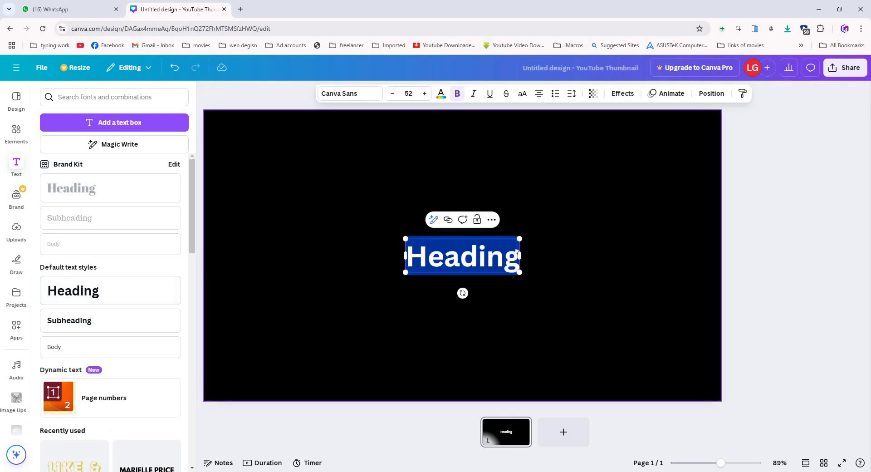
key("Delete")
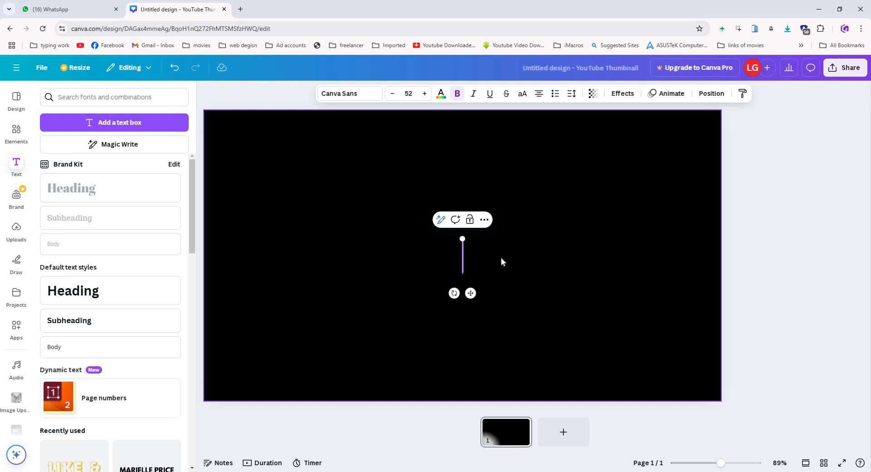
type("G")
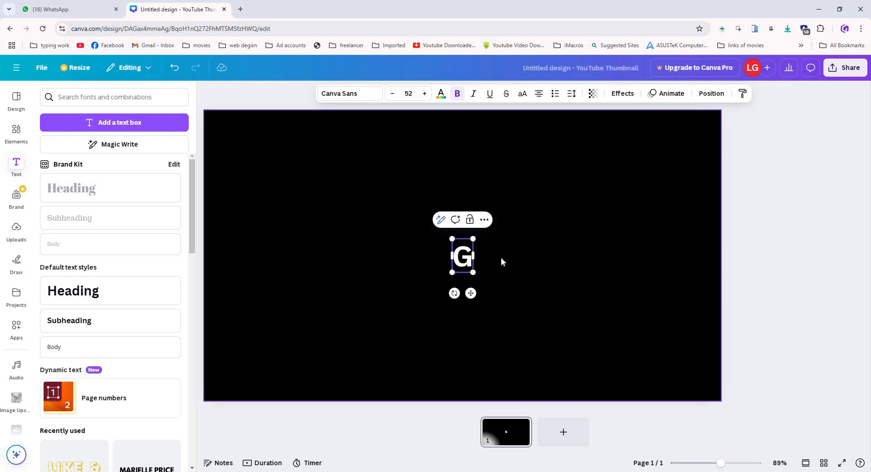
type("LOW")
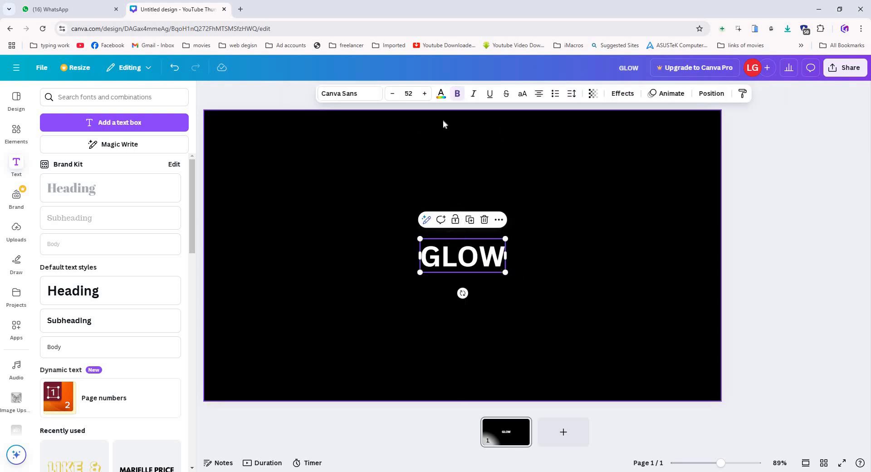
left_click(350, 93)
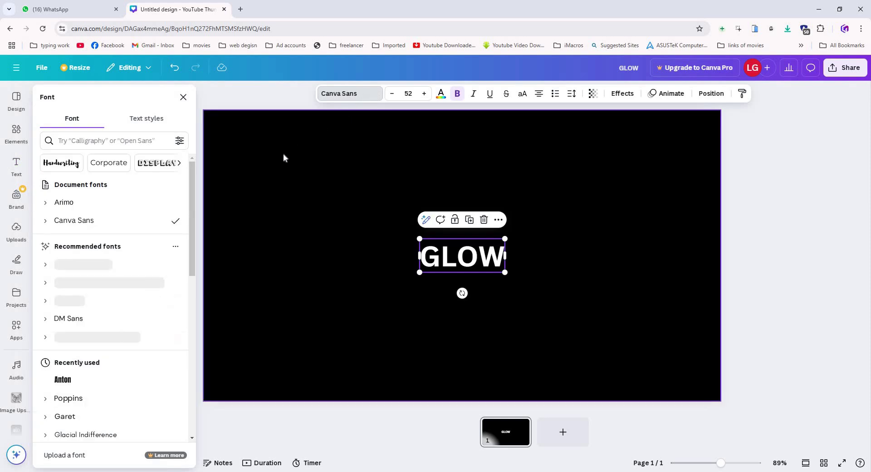
Step: Set GLOW in the Anton font and enlarge it to about size 80
scroll("down", 3)
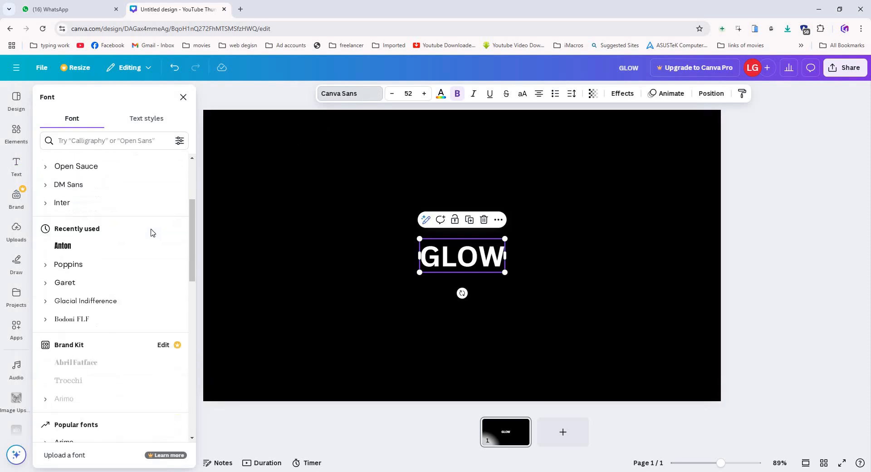
left_click(63, 244)
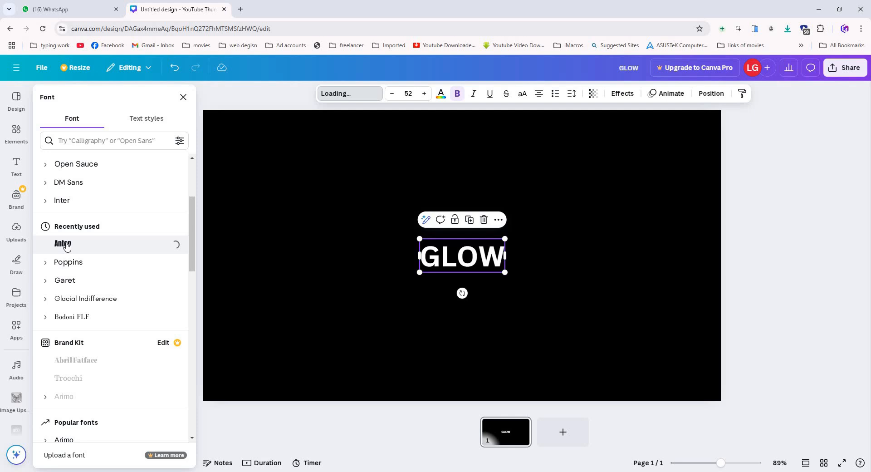
left_click(62, 244)
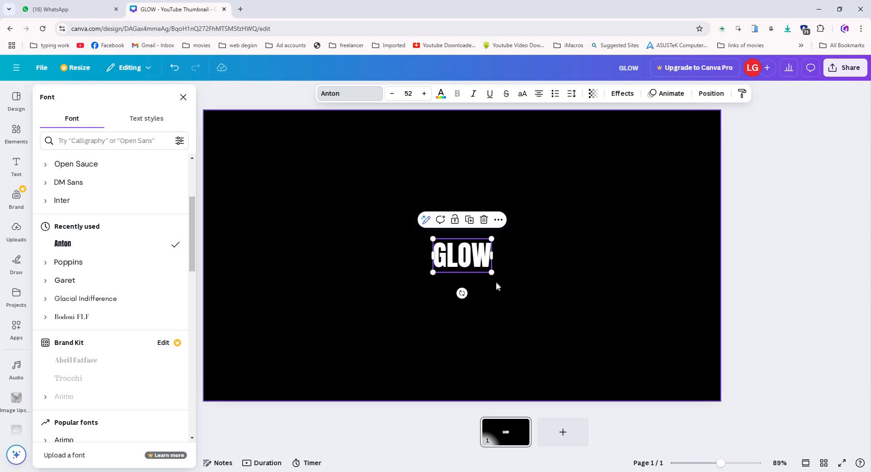
left_click_drag(491, 275, 522, 290)
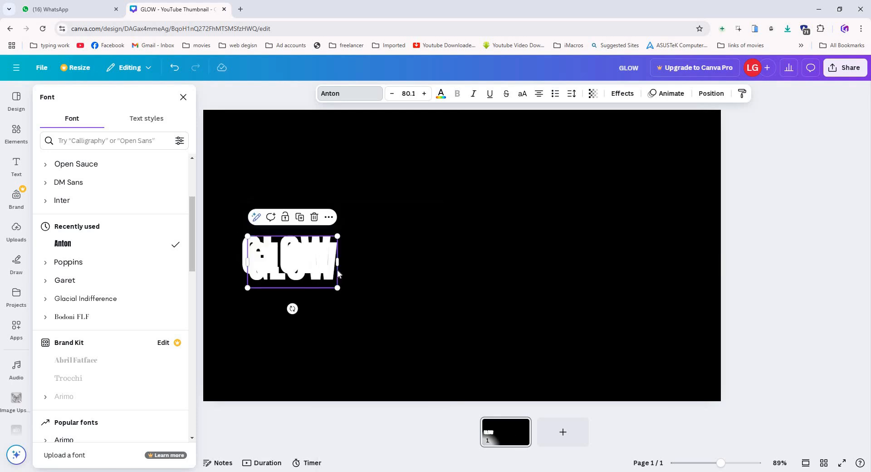
Step: Drag out a copy of GLOW beside the original to make a row of words
left_click_drag(291, 262, 386, 256)
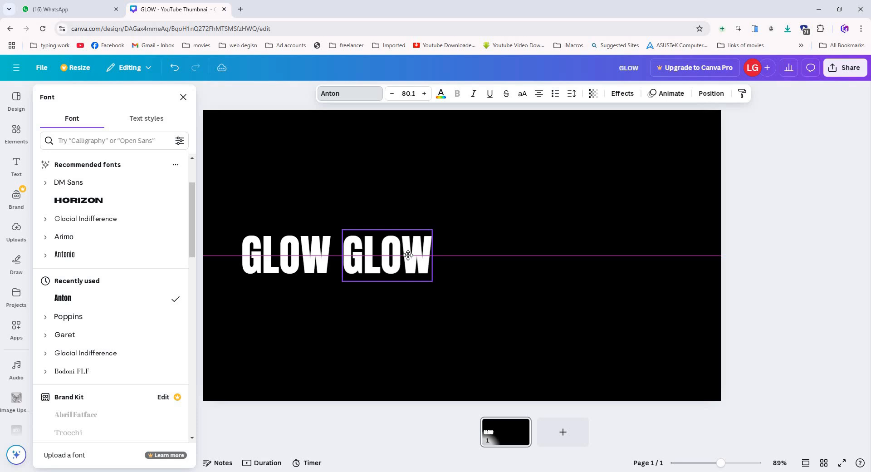
left_click(408, 255)
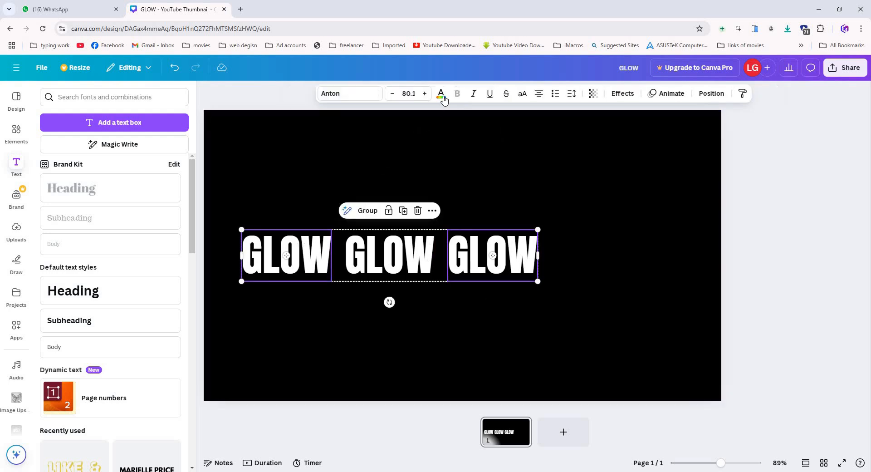
Step: Colour the outer GLOW words red and the middle GLOW black
left_click(441, 94)
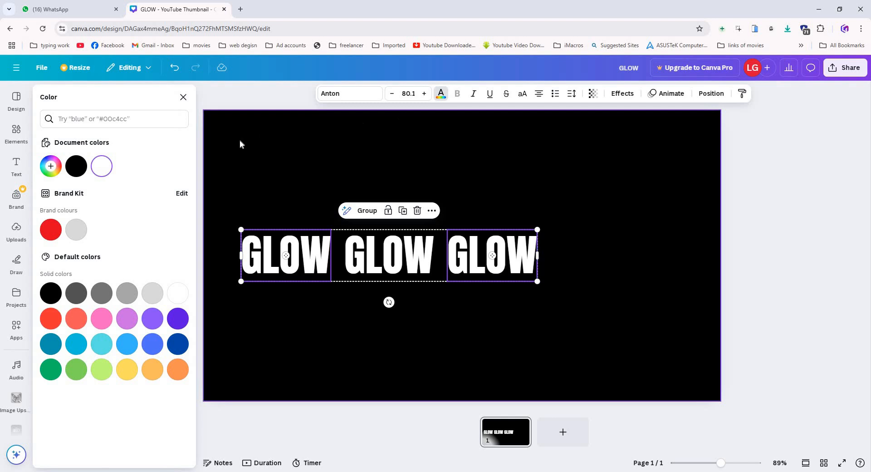
mouse_move(50, 230)
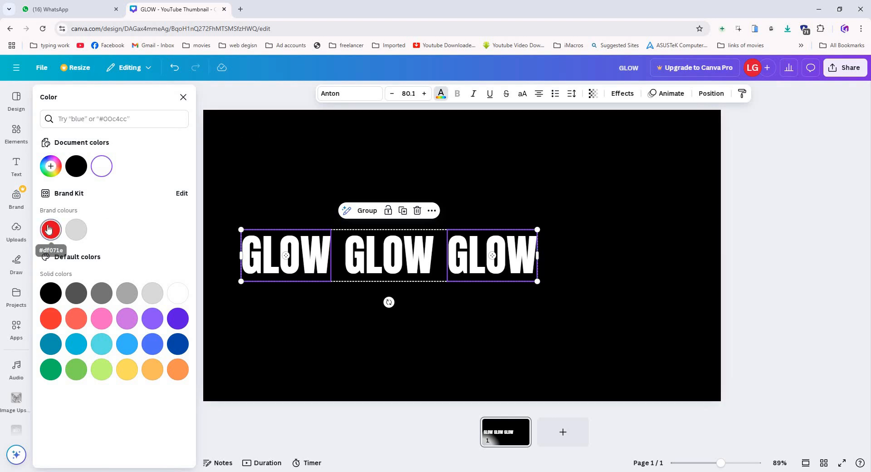
left_click(50, 230)
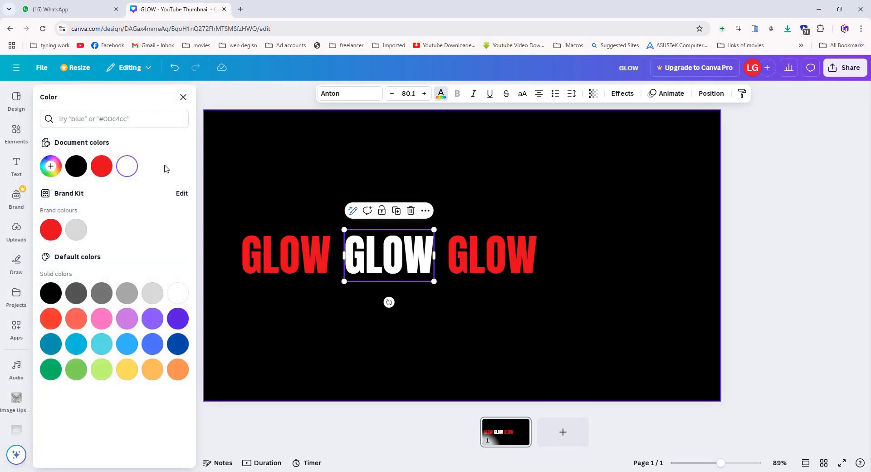
left_click(77, 166)
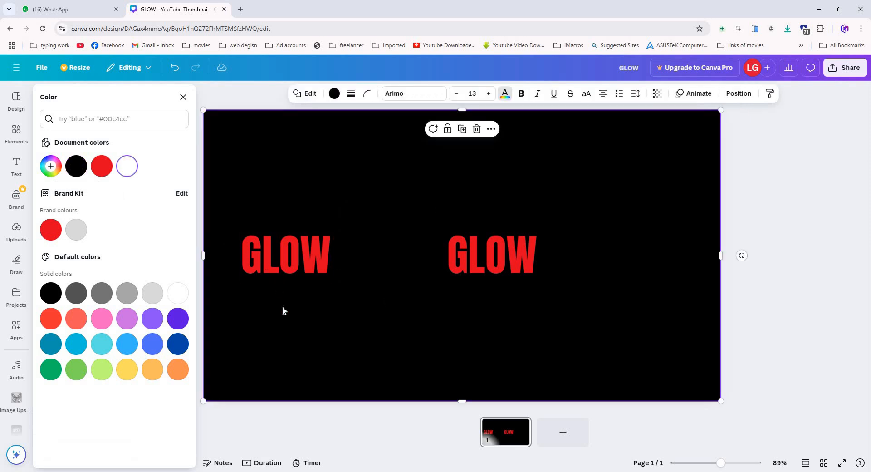
Step: Give the left GLOW a red Neon effect and adjust its intensity
left_click(286, 256)
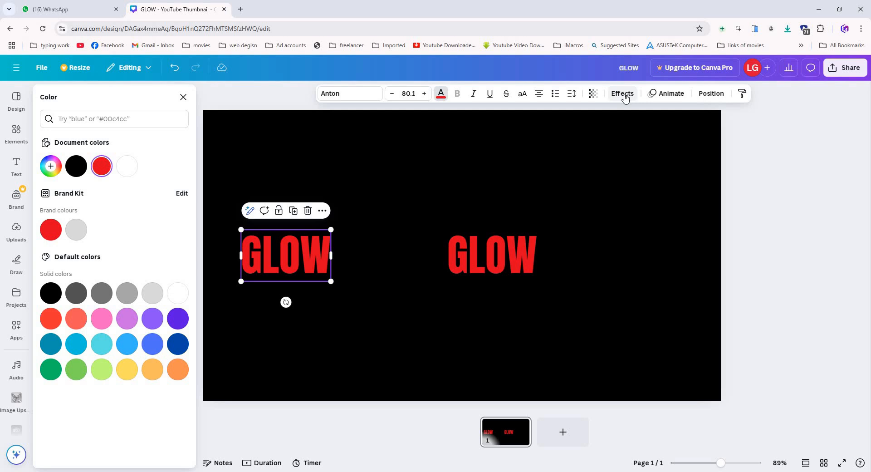
left_click(622, 94)
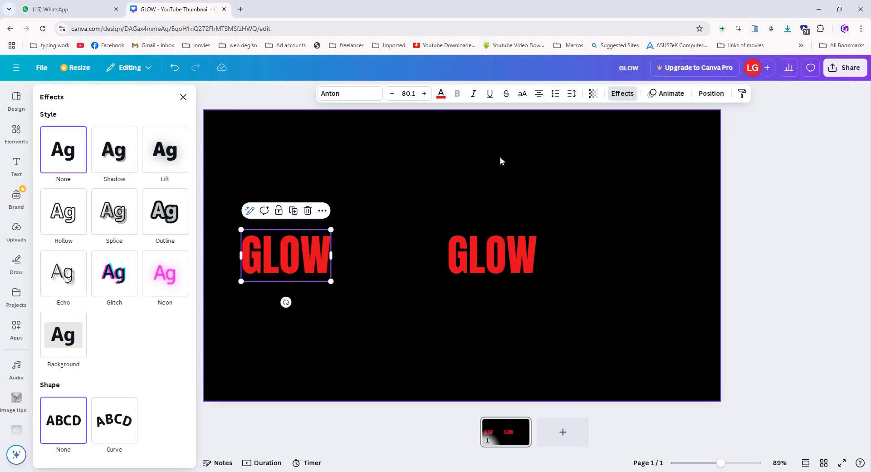
mouse_move(165, 276)
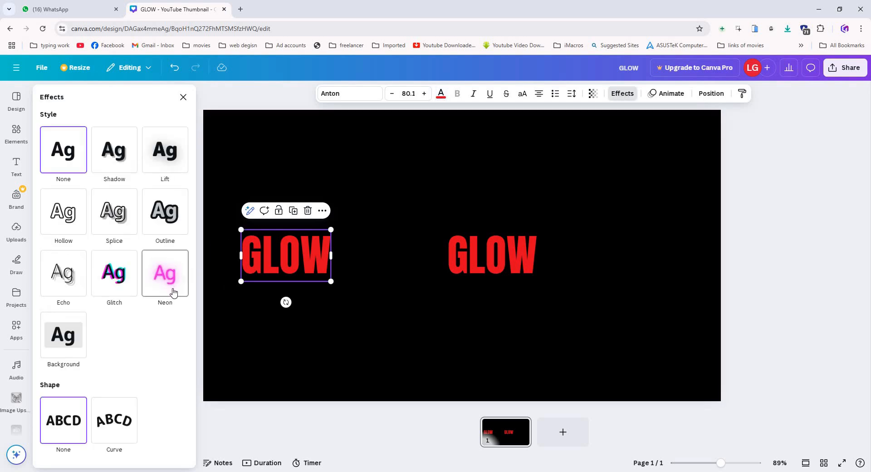
left_click(165, 273)
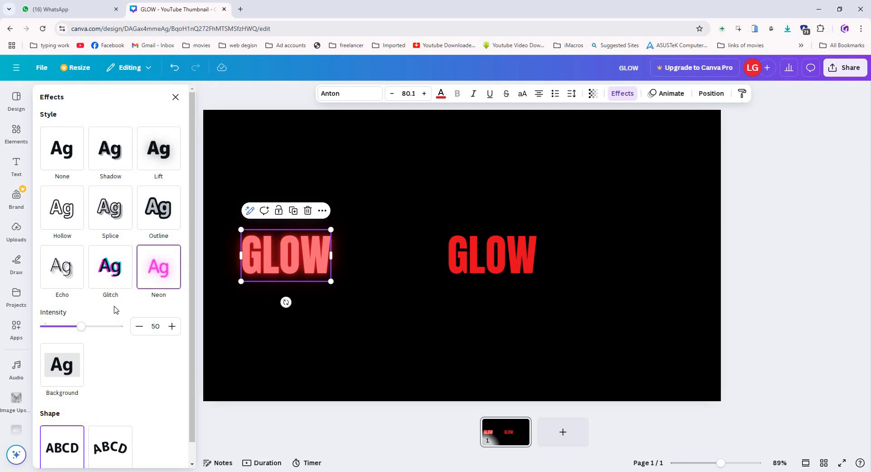
left_click_drag(82, 327, 118, 327)
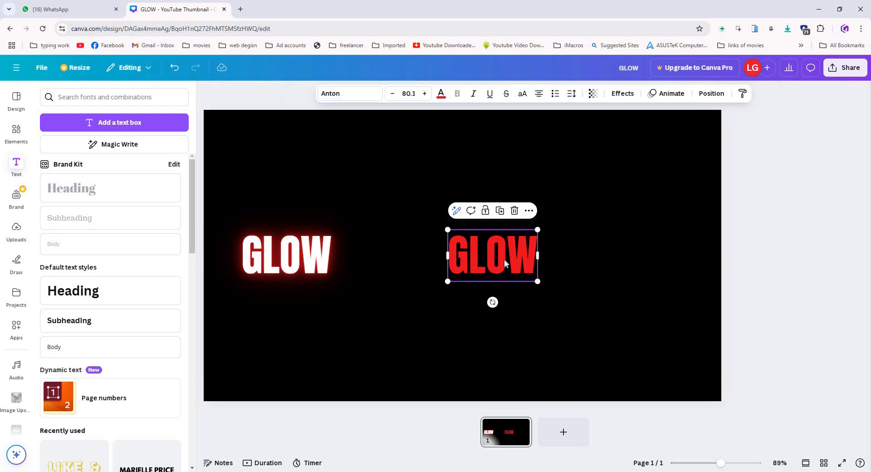
mouse_move(616, 97)
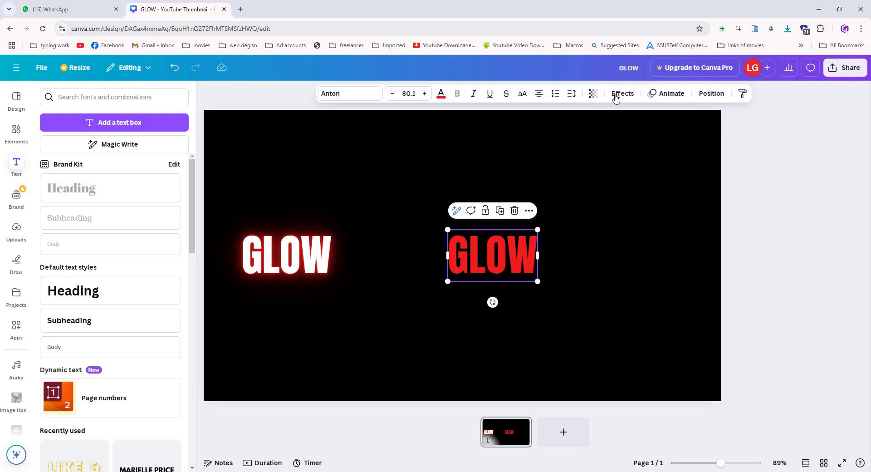
Step: Give the right GLOW a Hollow effect with thickness lowered to about 17
left_click(621, 94)
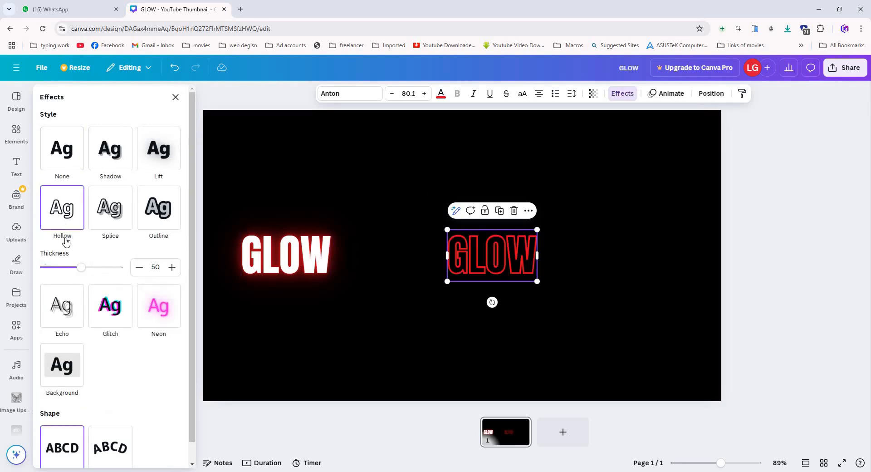
left_click_drag(81, 268, 53, 268)
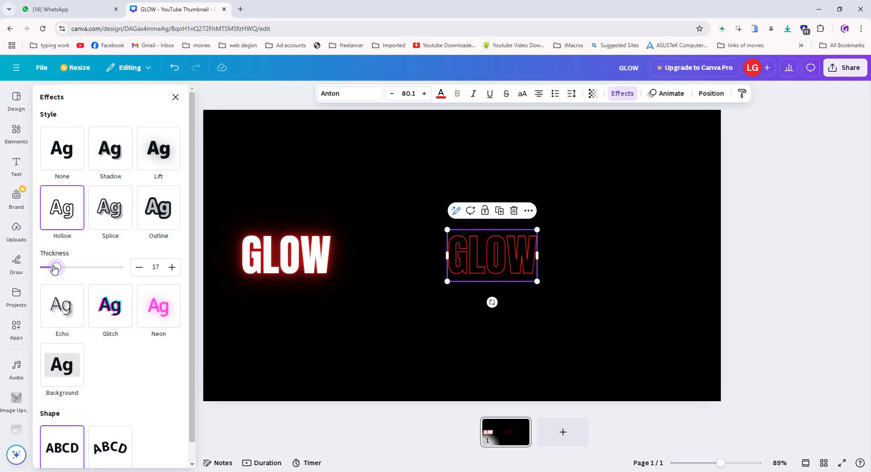
left_click_drag(55, 267, 51, 267)
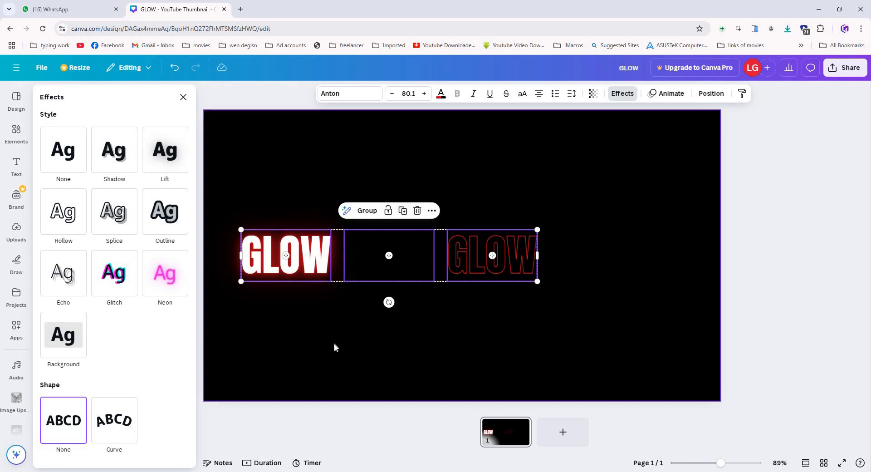
mouse_move(713, 108)
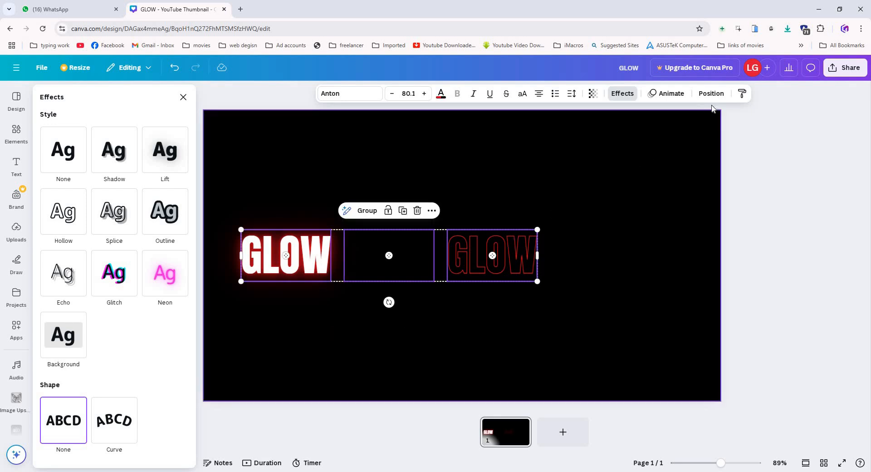
Step: Align the three words on one centre point, enlarge the stacked GLOW and centre it on the canvas
left_click(711, 93)
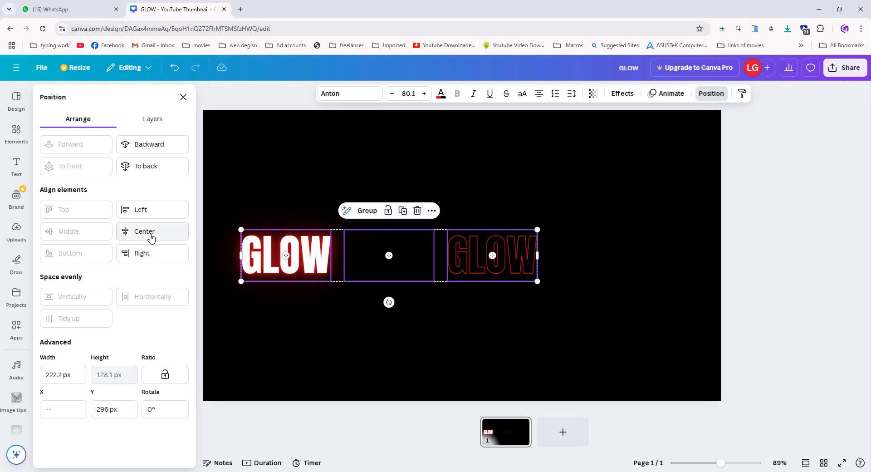
left_click(145, 232)
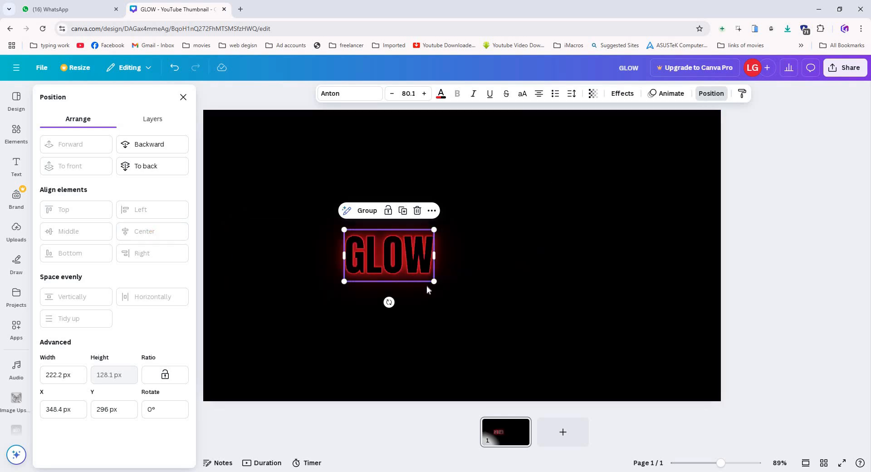
left_click_drag(434, 281, 560, 355)
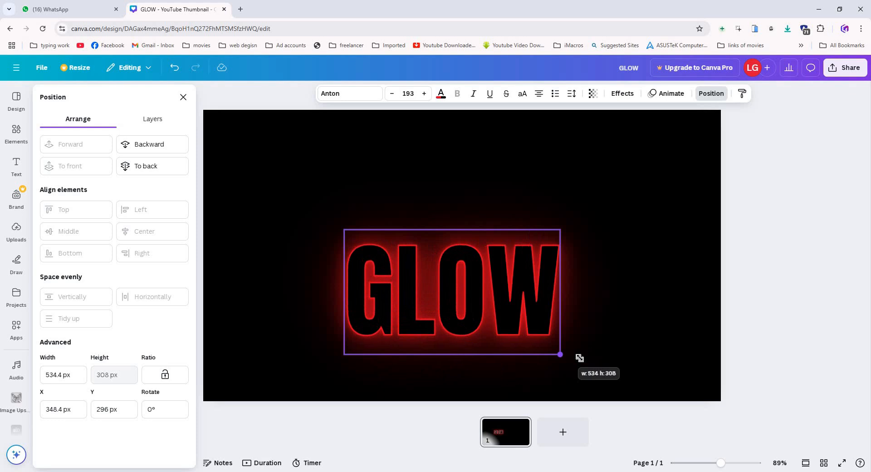
left_click_drag(560, 355, 571, 329)
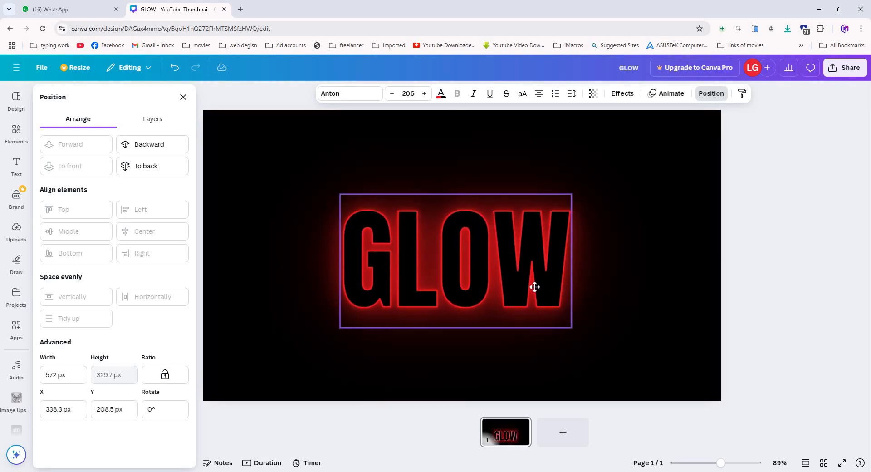
left_click_drag(536, 288, 561, 266)
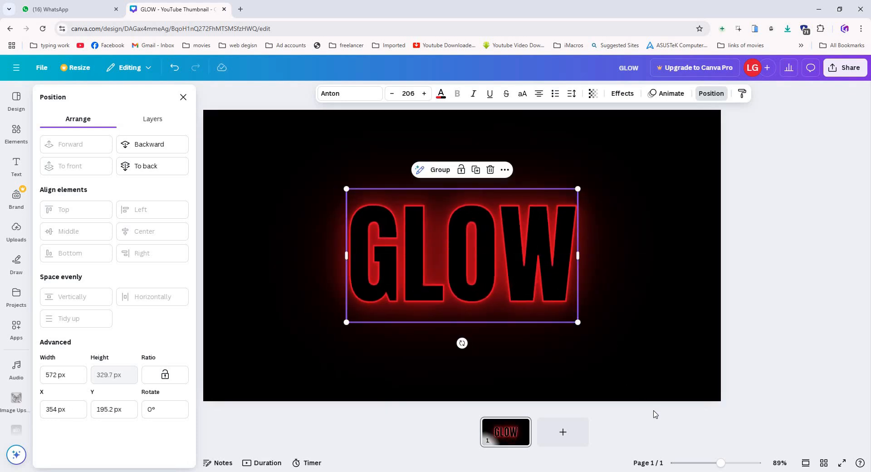
mouse_move(473, 94)
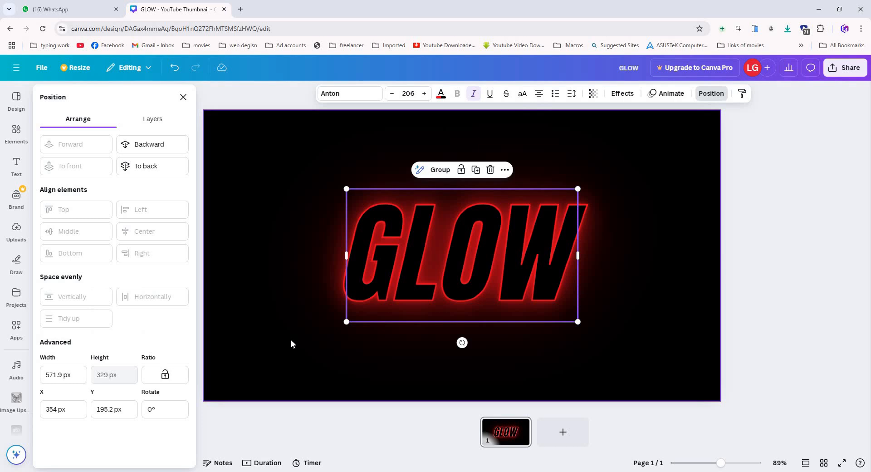
mouse_move(634, 118)
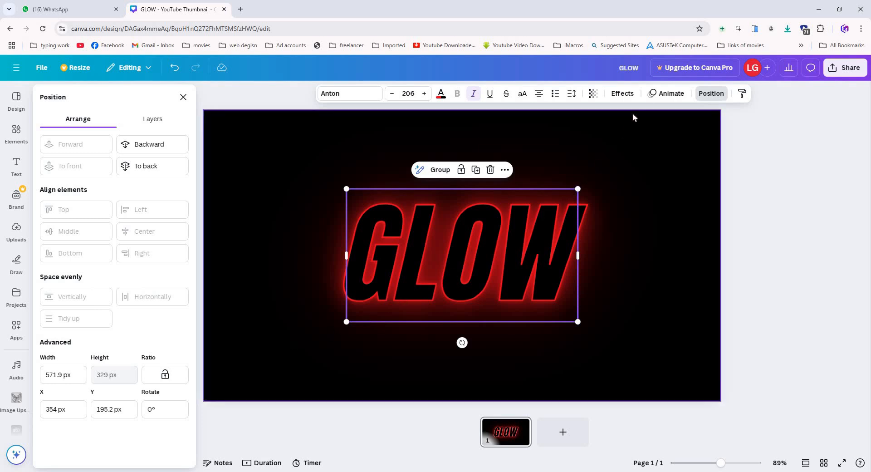
Step: Apply the Typewriter text animation to the GLOW text so its letters reveal one by one
left_click(671, 94)
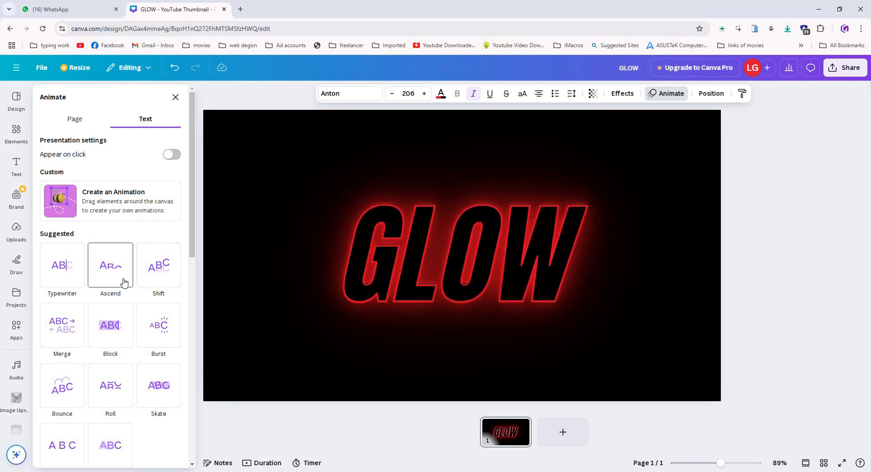
left_click(61, 265)
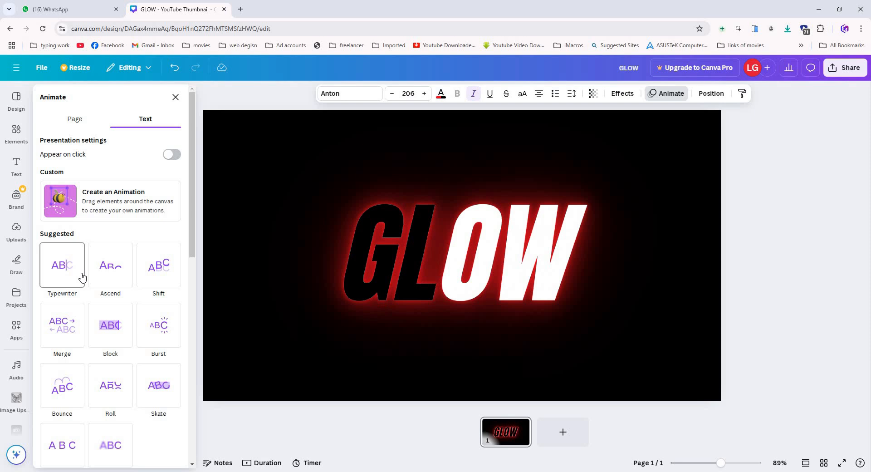